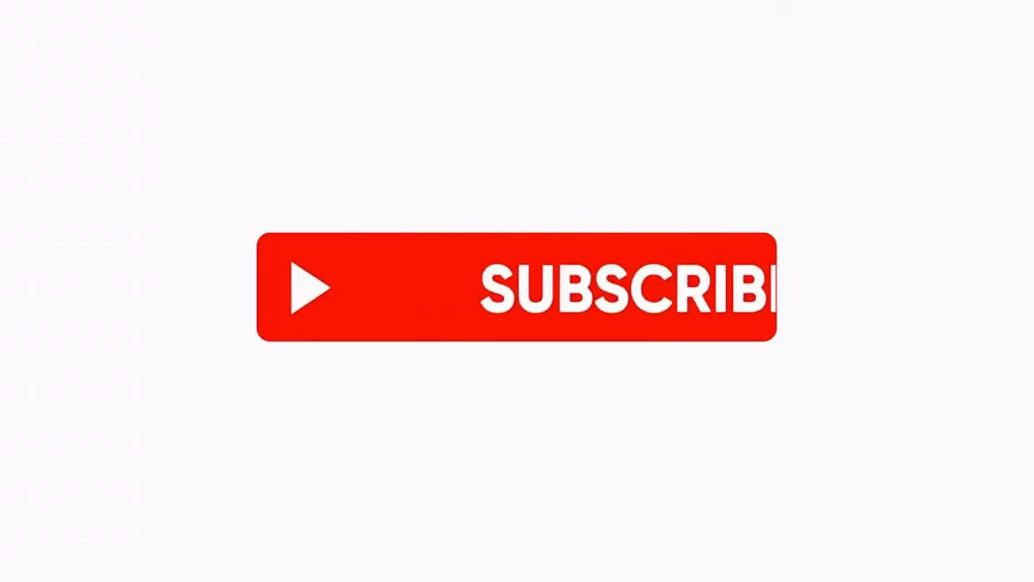
left_click(517, 287)
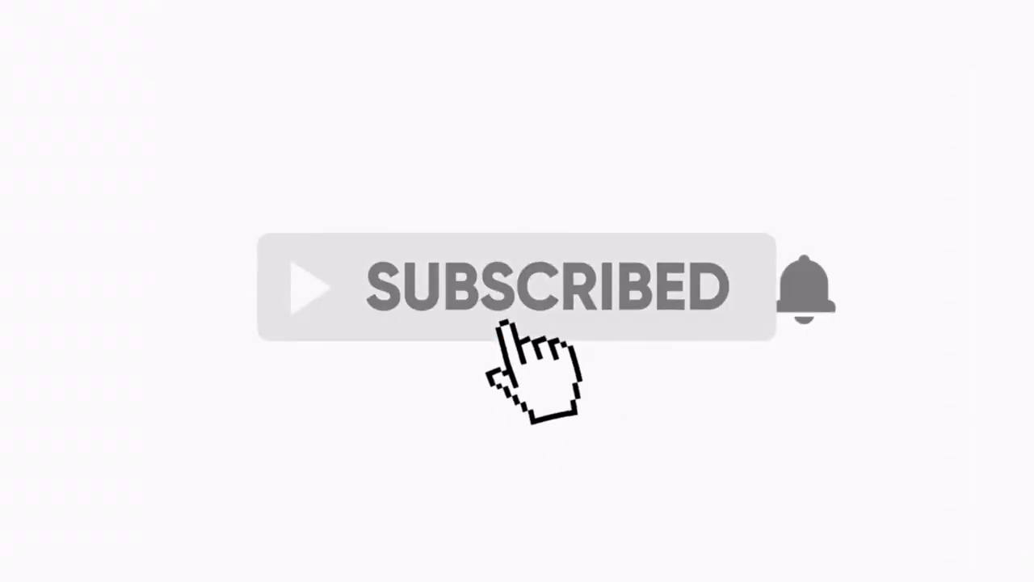